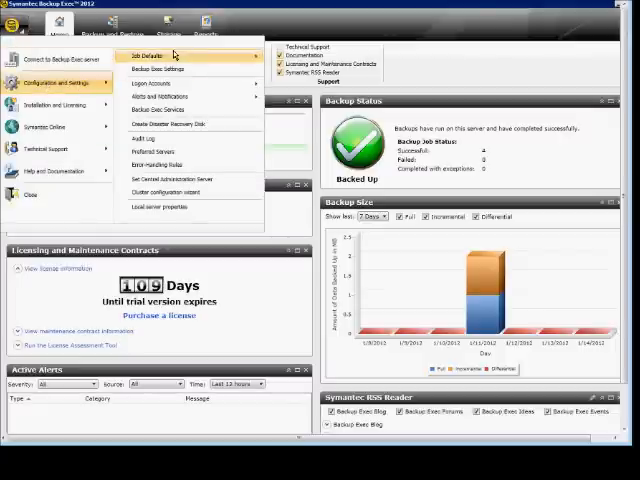
Open the Backup Job Defaults from Configuration and Settings > Job Defaults
{"action": "left_click", "coordinate": [144, 56]}
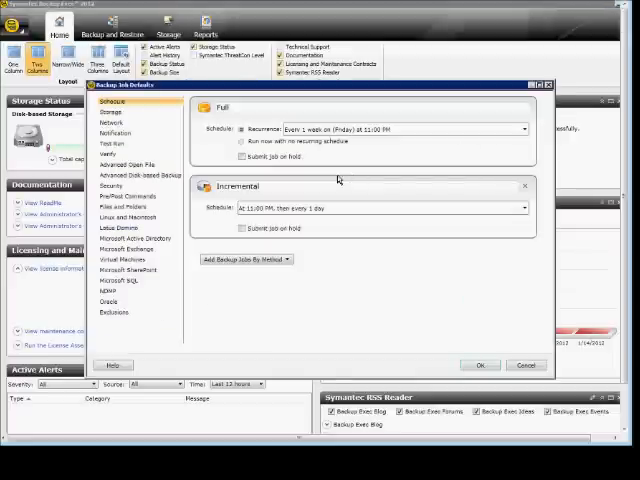
Set full backup encryption to Software under Storage and open Encryption Key Management
{"action": "left_click", "coordinate": [116, 124]}
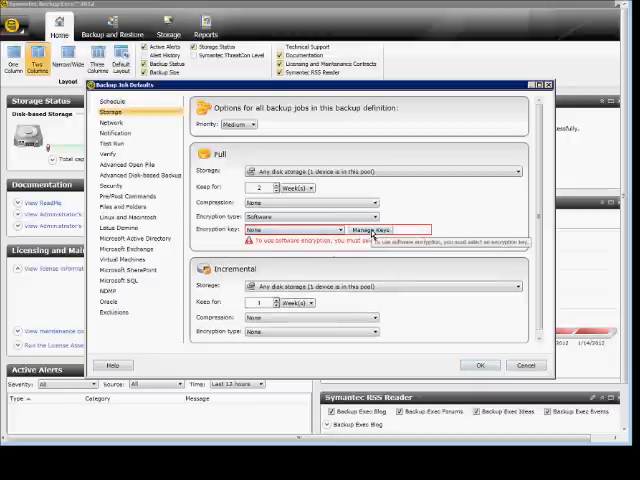
{"action": "left_click", "coordinate": [358, 230]}
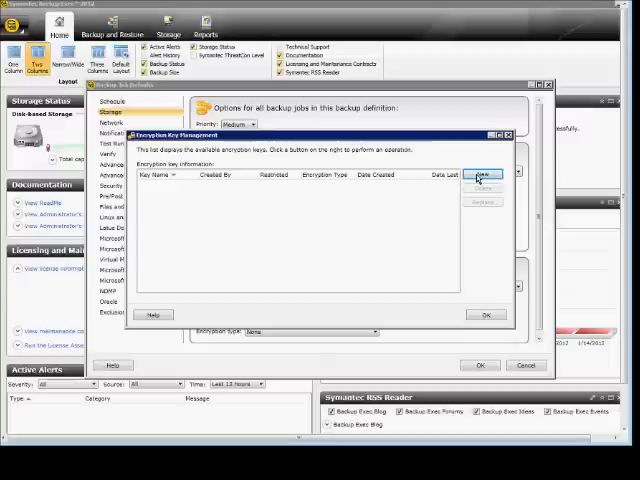
Add a restricted 128-bit AES key named 'Key' and close key management
{"action": "left_click", "coordinate": [484, 174]}
{"action": "type", "text": "Key"}
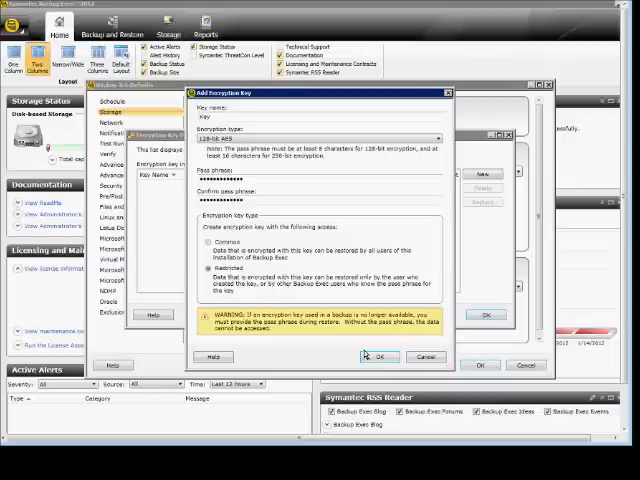
{"action": "left_click", "coordinate": [380, 357]}
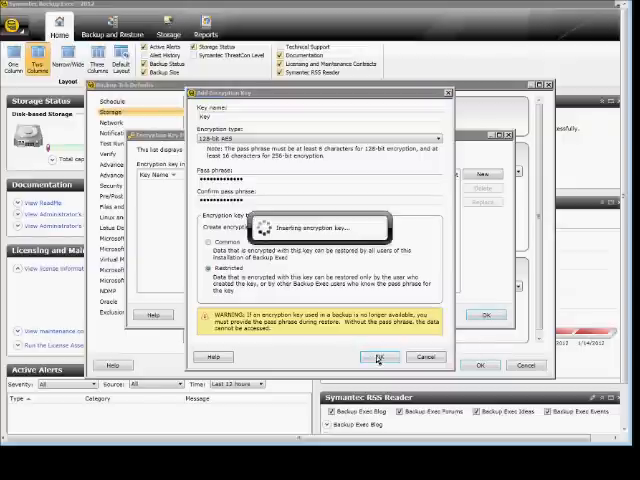
{"action": "left_click", "coordinate": [380, 357]}
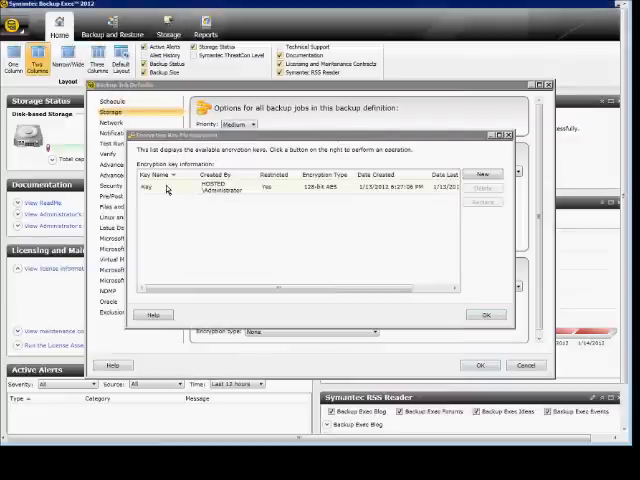
{"action": "mouse_move", "coordinate": [387, 196]}
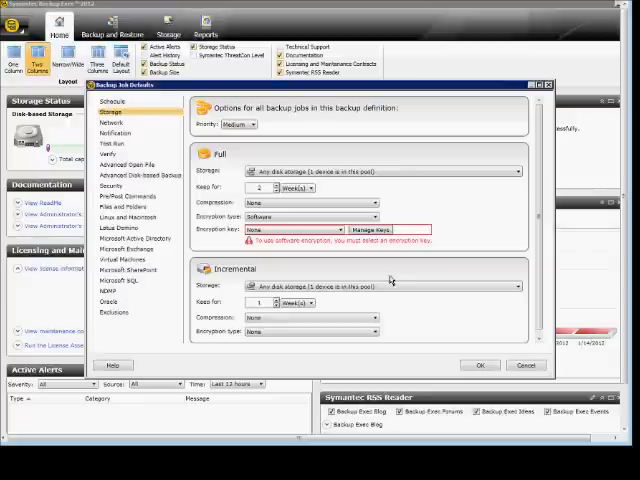
Select 'Key' from the Full Encryption key dropdown
{"action": "left_click", "coordinate": [328, 231]}
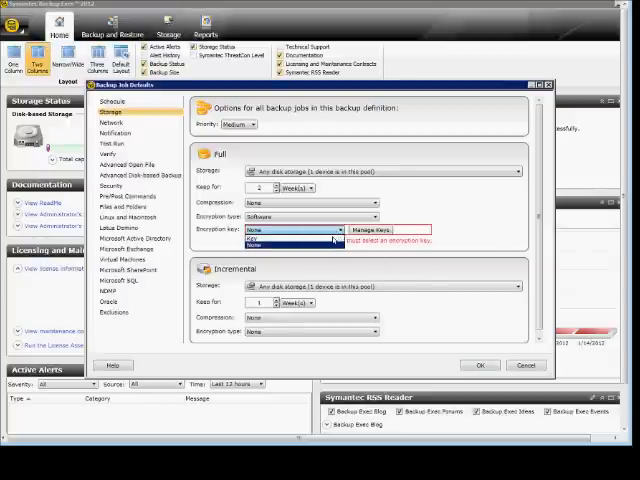
{"action": "left_click", "coordinate": [290, 237]}
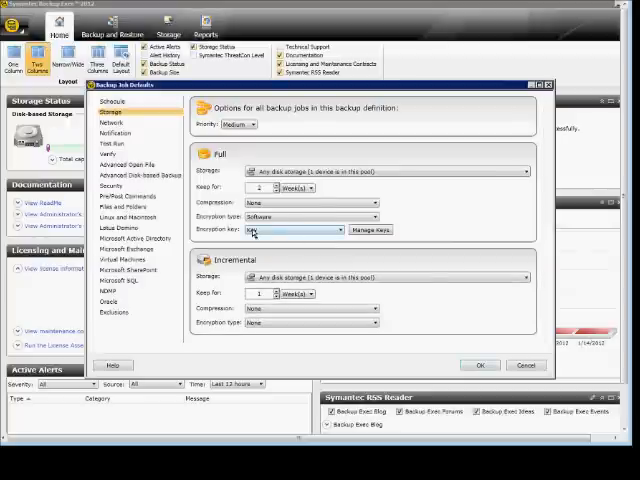